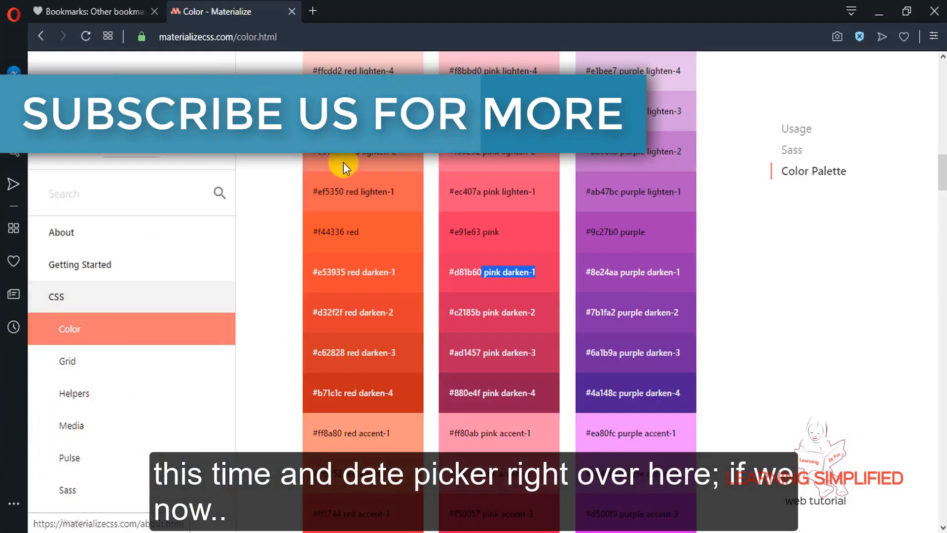
Search Google for 'timepicker materialize css' and open the 'Pickers - Materialize' result
left_click(313, 11)
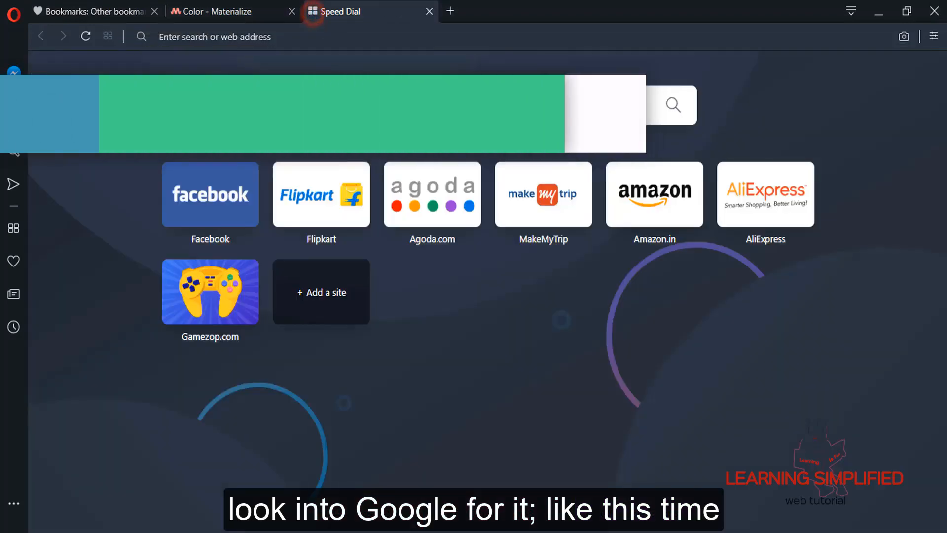
type("timepicker materialize css")
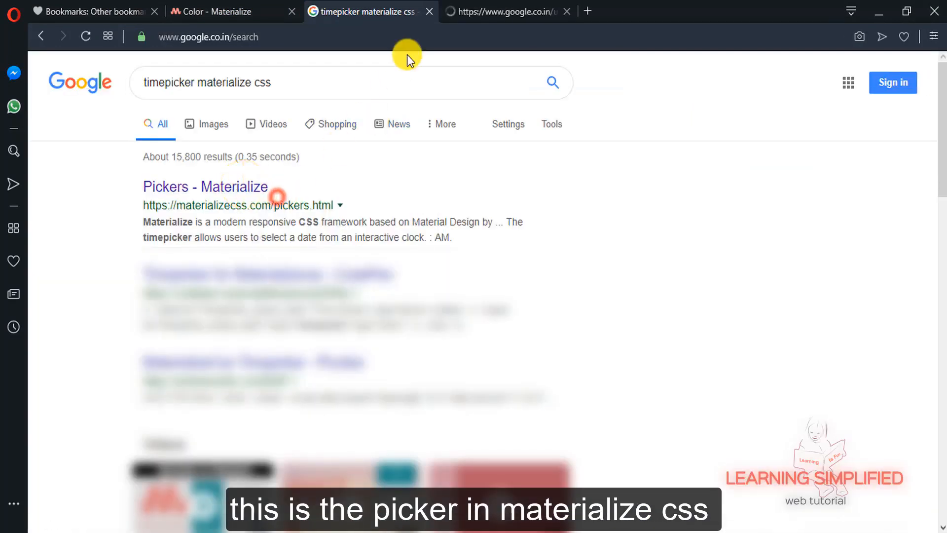
left_click(204, 186)
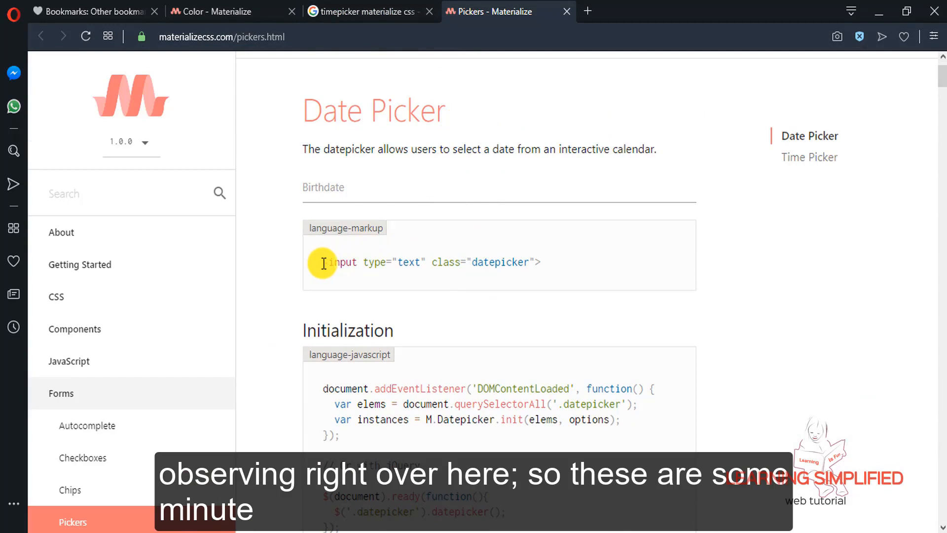
Insert <input type="text" class="datepicker"> into index.html and copy the docs' jQuery init line
left_click_drag(324, 262, 539, 262)
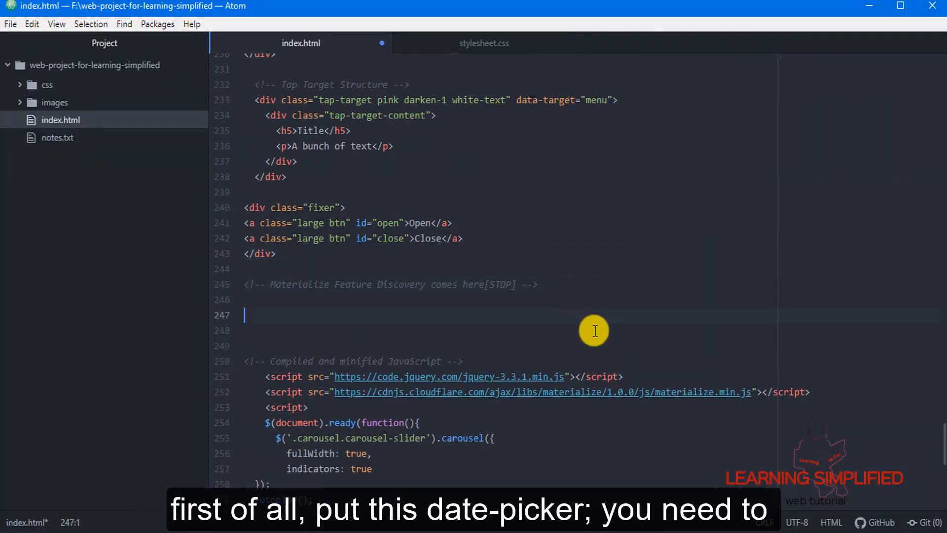
type("<input type=\"text\" class=\"datepicker\">")
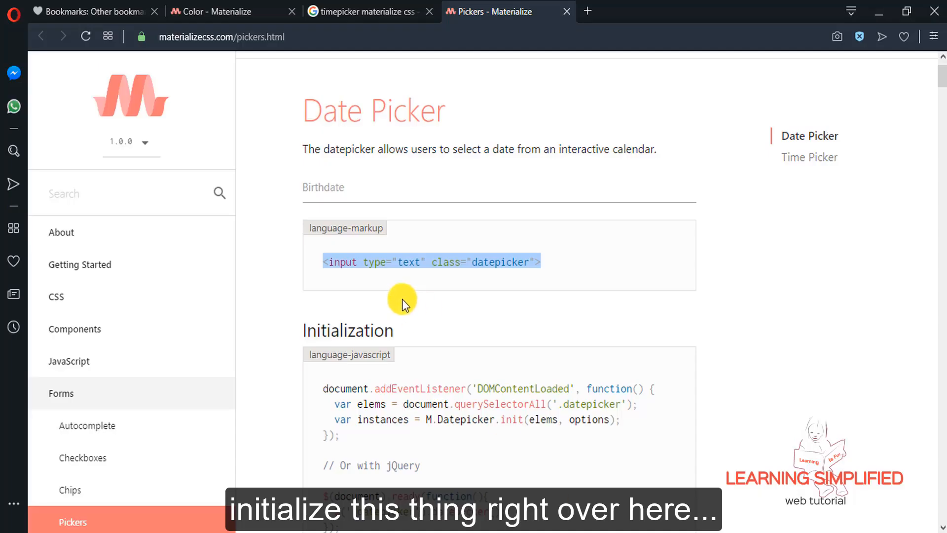
scroll("down", 3)
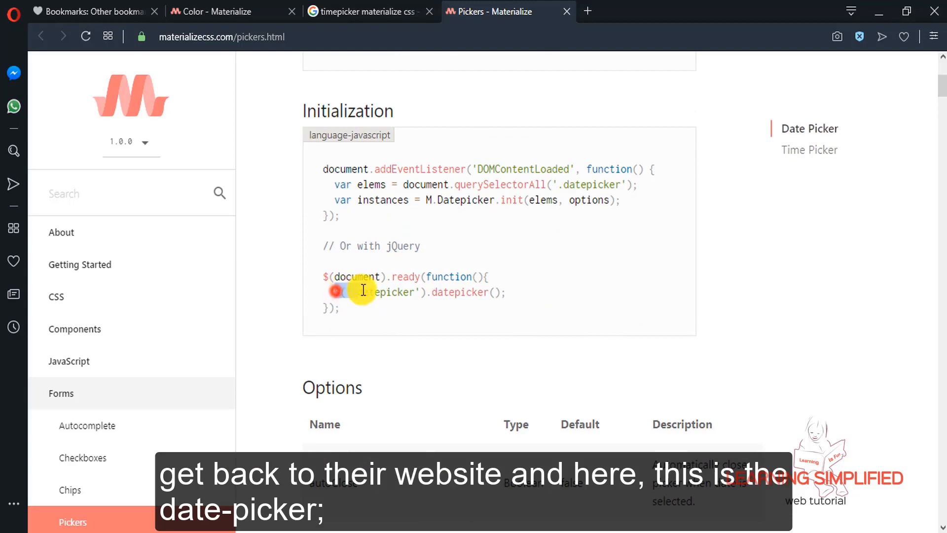
double_click(389, 292)
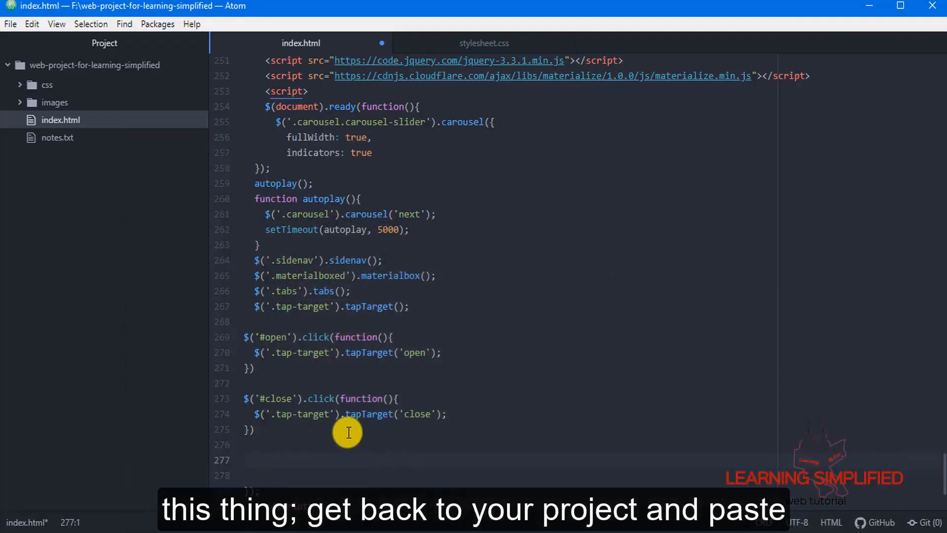
Add $('.datepicker').datepicker(); to the index.html script block
type("$('.datepicker').datepicker();")
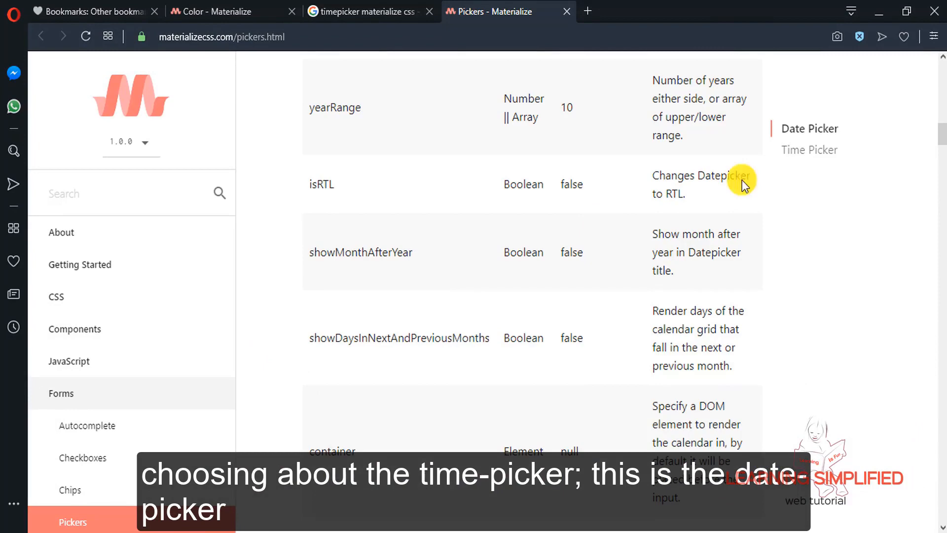
Add the timepicker input and $('.timepicker').timepicker(); to index.html and save
left_click(809, 150)
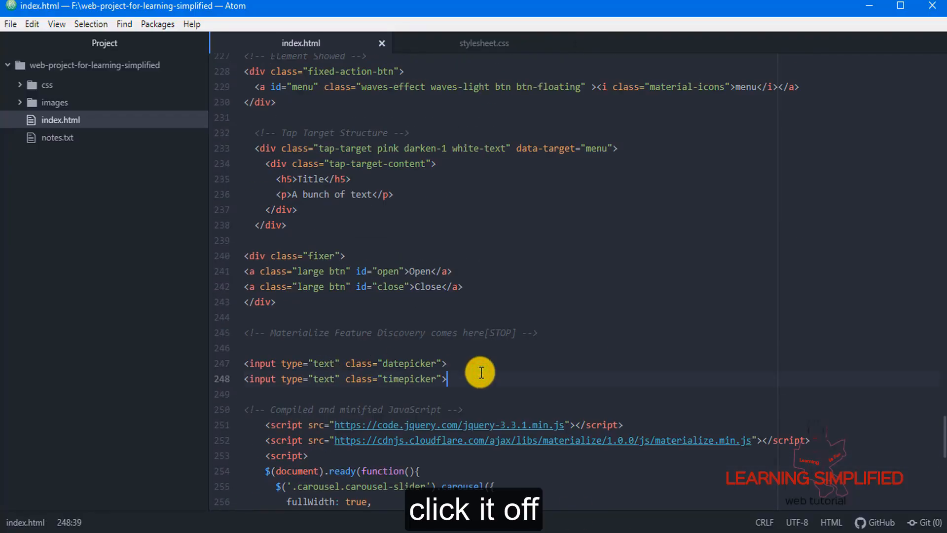
key("ctrl+s")
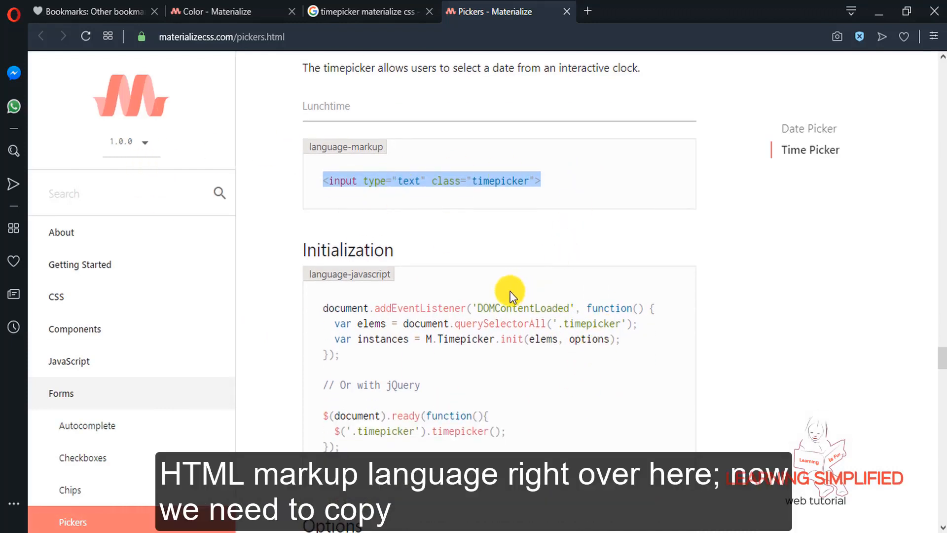
scroll("down", 3)
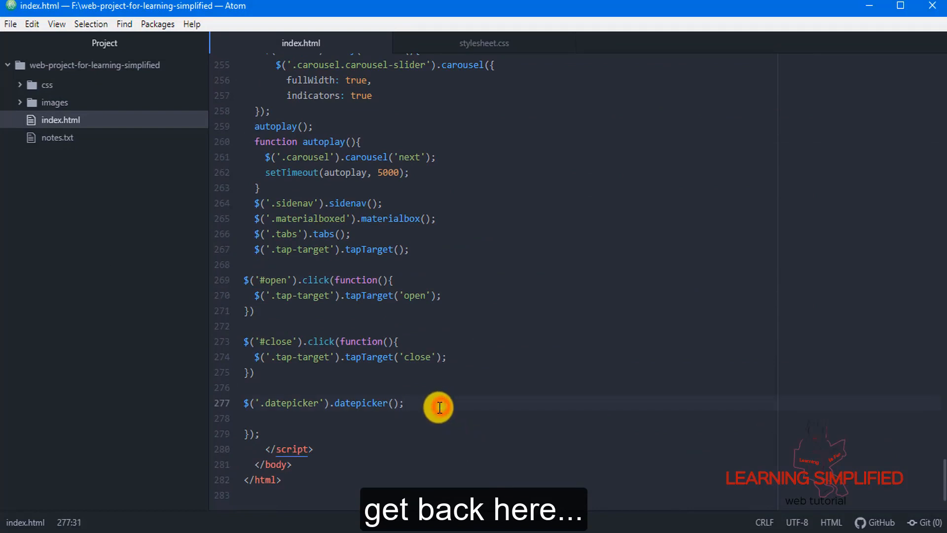
type("$('.timepicker').timepicker();")
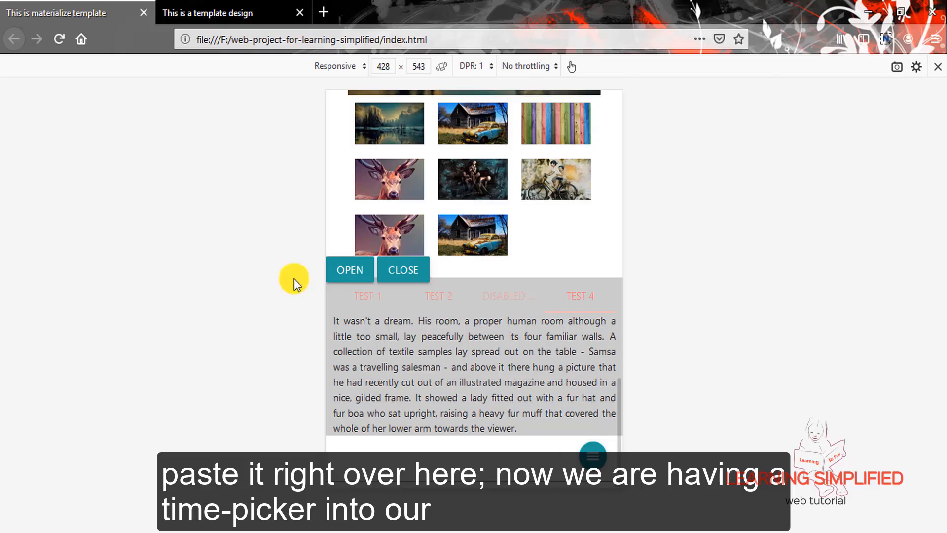
Reload the Firefox preview so the datepicker and timepicker inputs appear
left_click(58, 39)
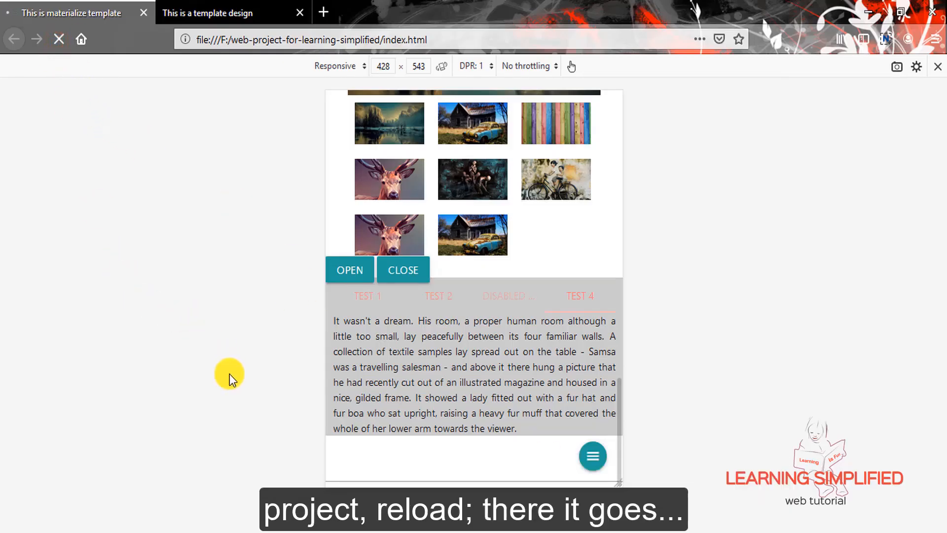
scroll("down", 3)
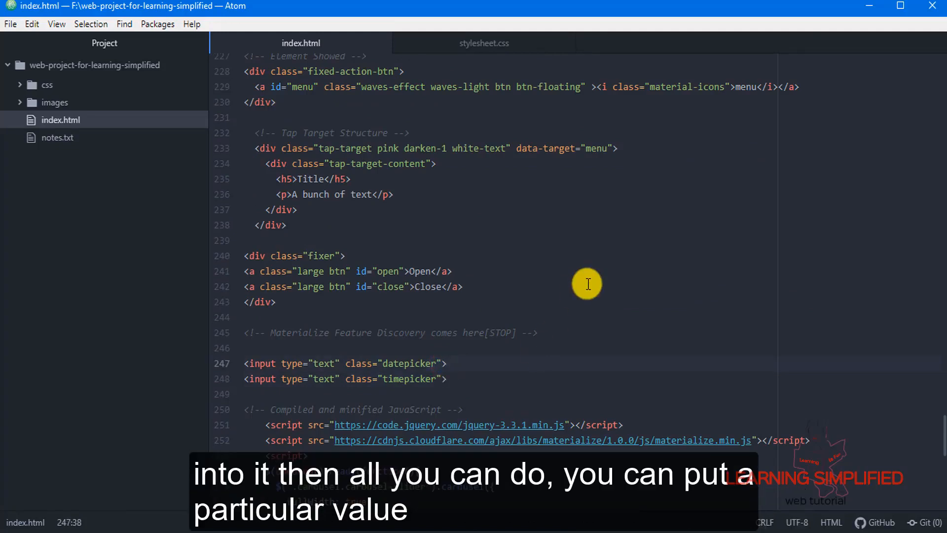
Set value="Enter the Date" on the datepicker input and value="Enter the Time" on the timepicker
type("value=")
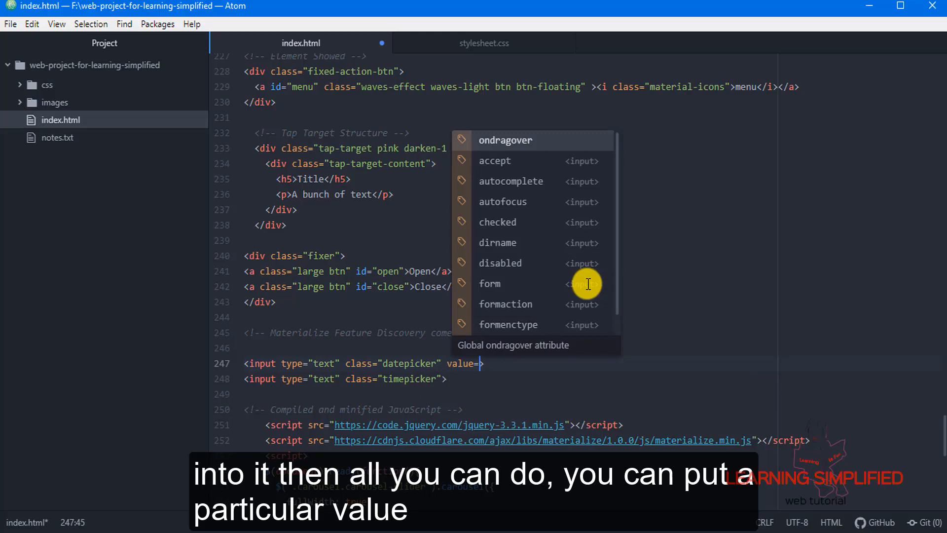
type("Enter the Date\"")
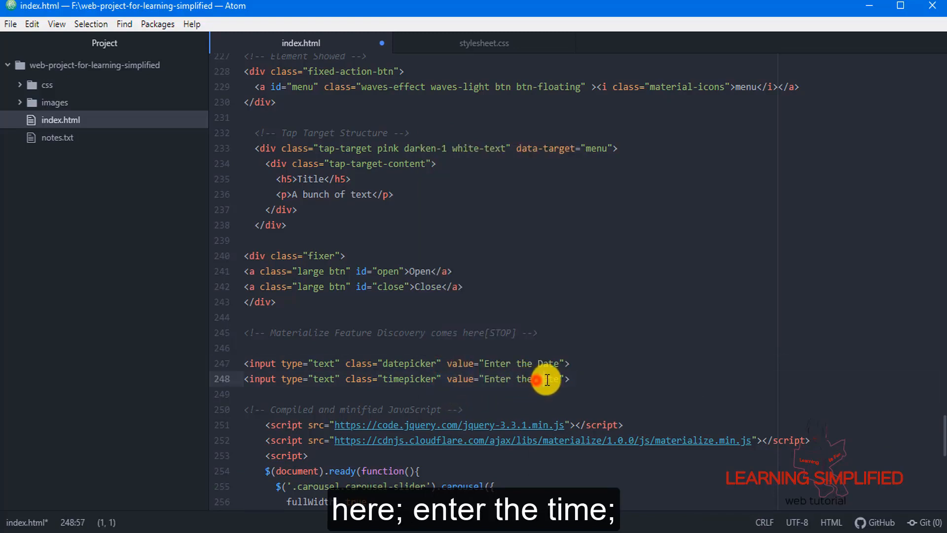
type("T")
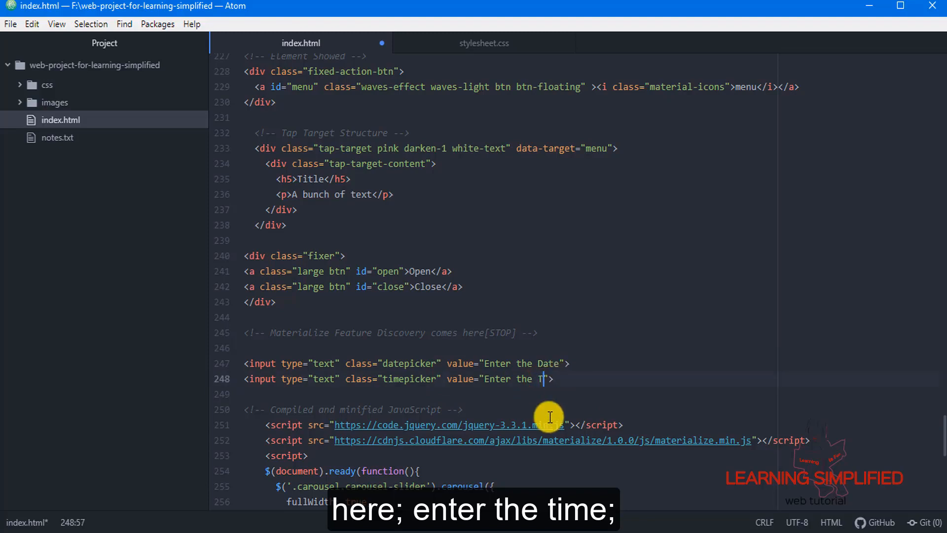
type("ime")
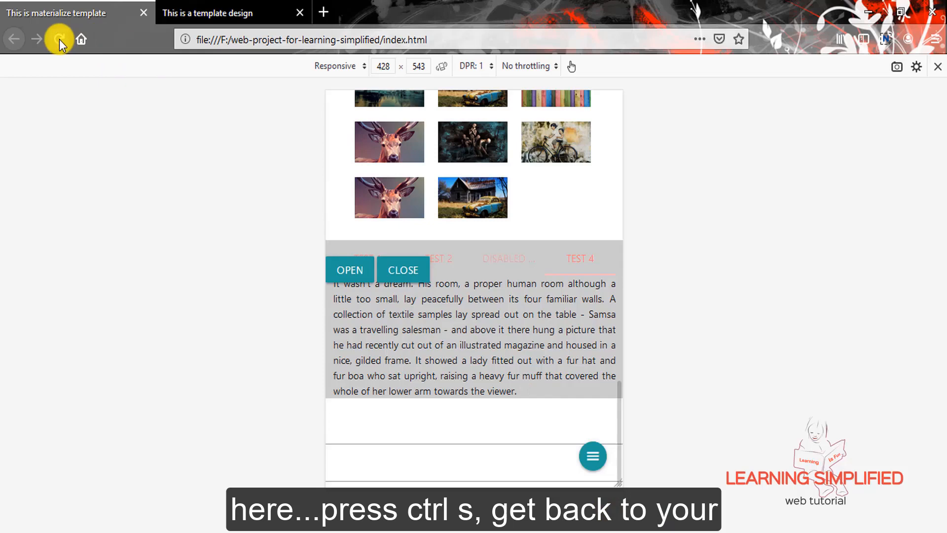
Reload the preview and choose 11:40 PM in the clock picker for the time field
left_click(59, 39)
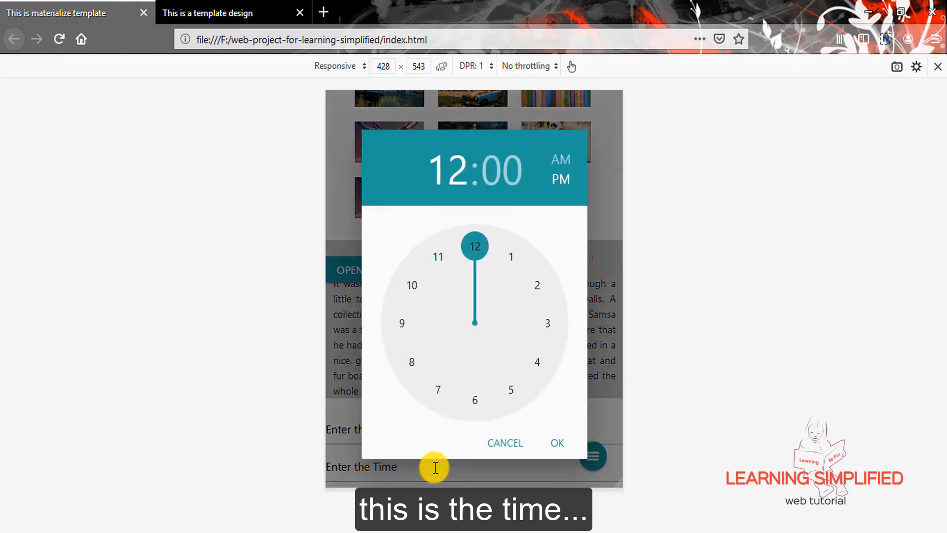
left_click(556, 442)
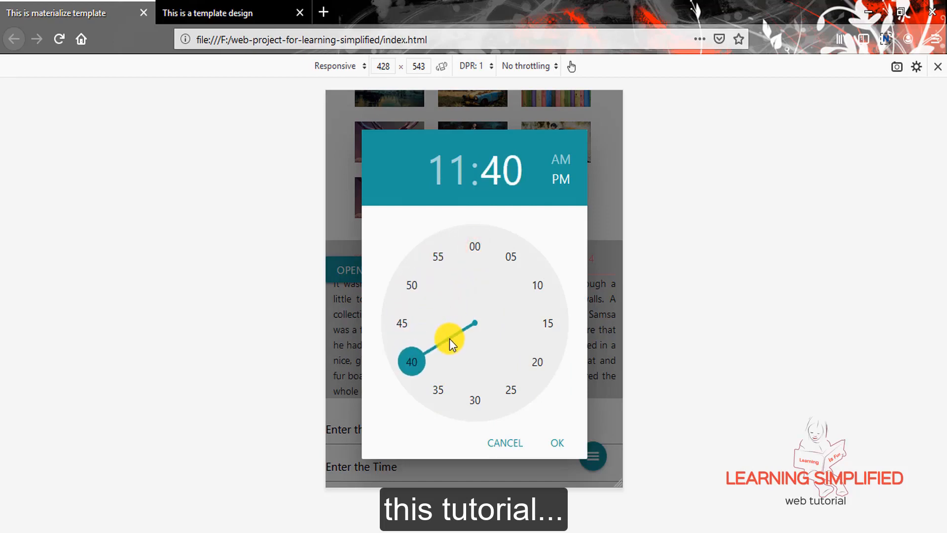
left_click(555, 443)
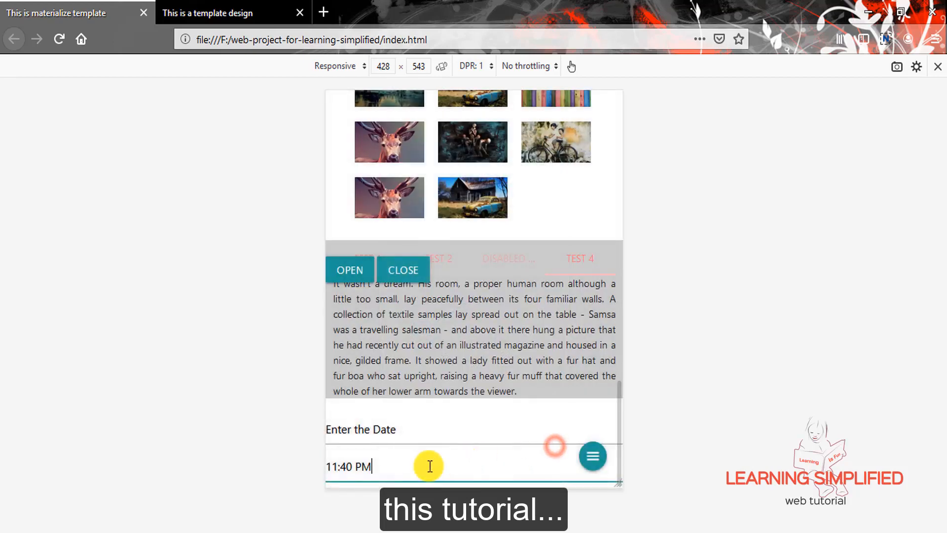